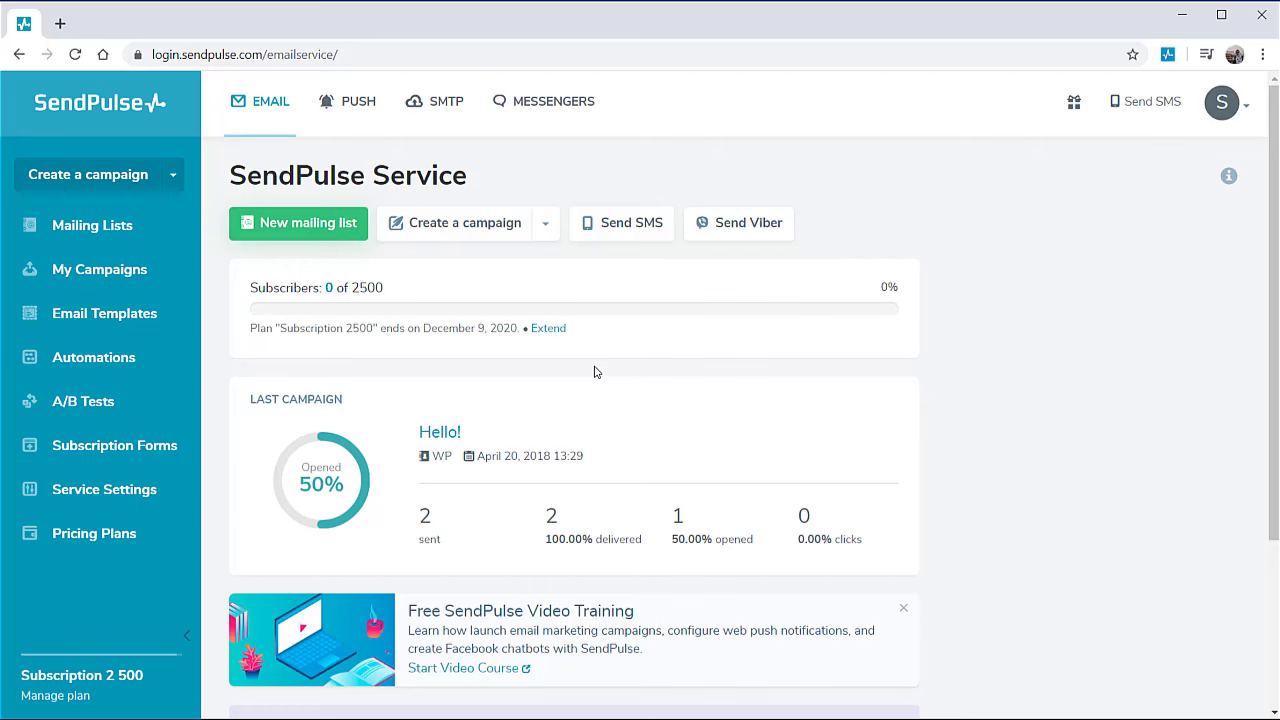
pyautogui.moveTo(616, 288)
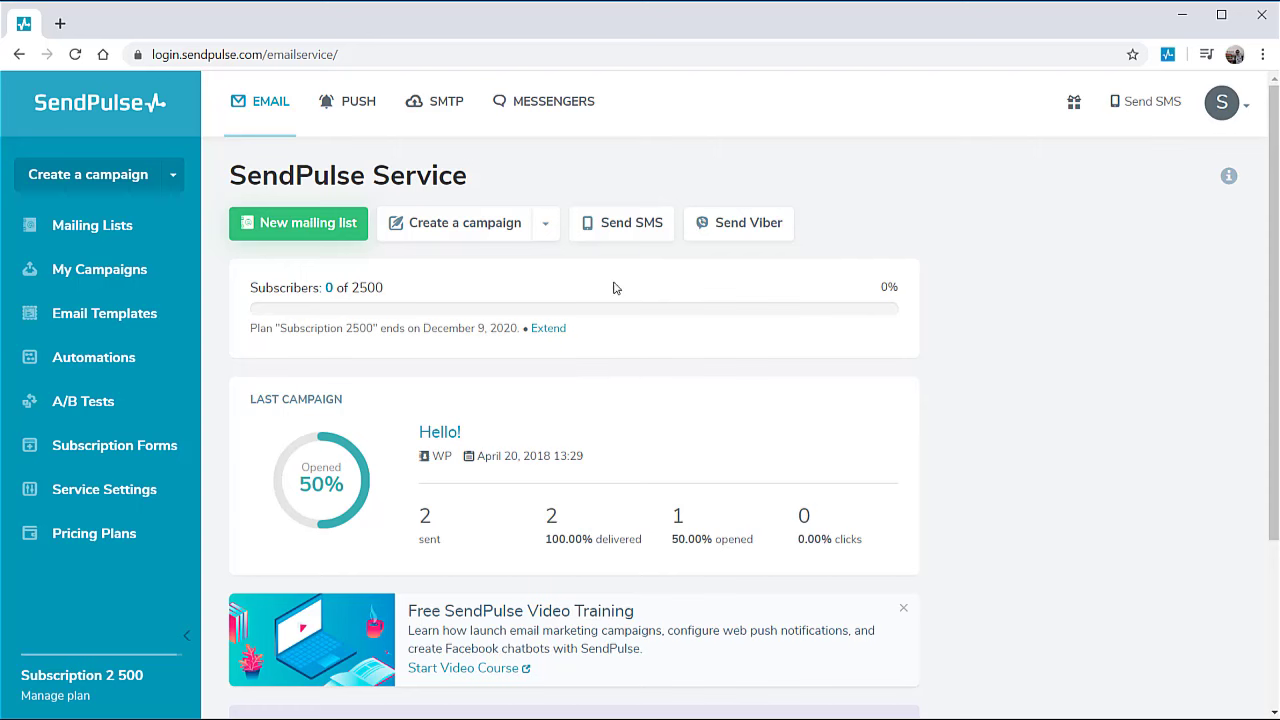
# Draft the SMS from SendPulse reading "Hello {{Name}} Here is an SMS demo!" to Test Book 13.
pyautogui.click(620, 224)
pyautogui.write('SendPu')
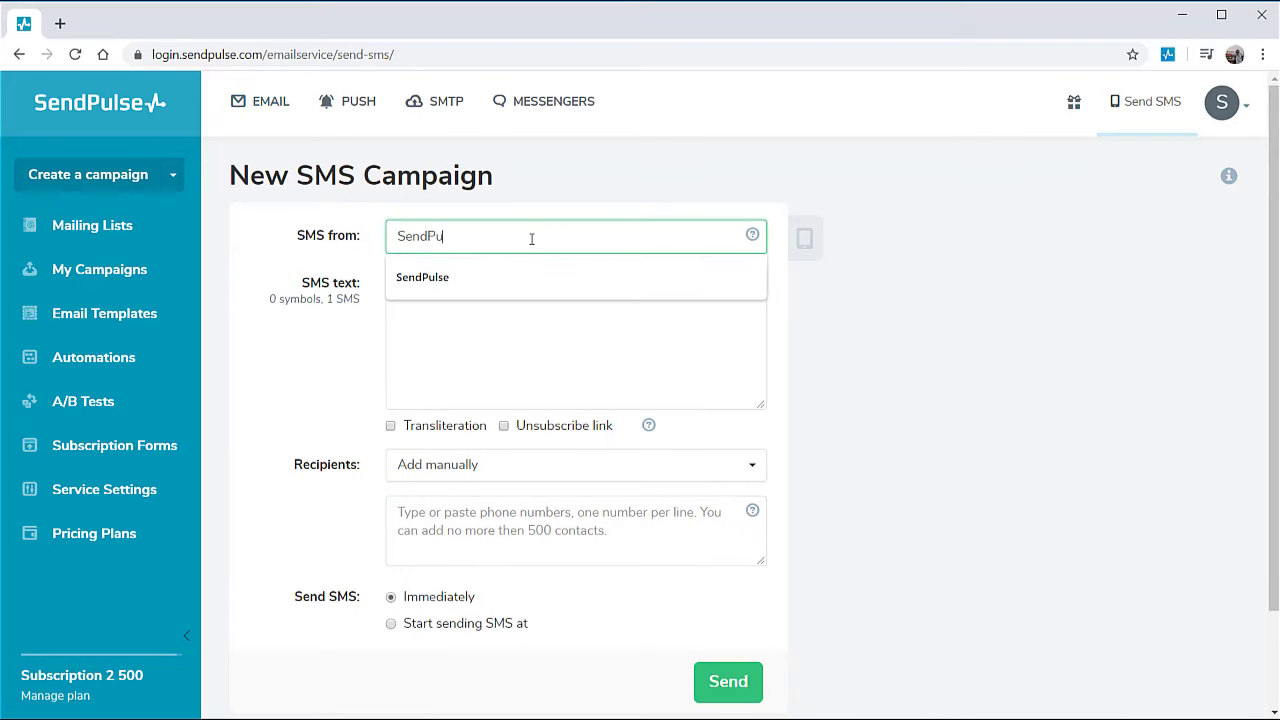
pyautogui.write('Hello')
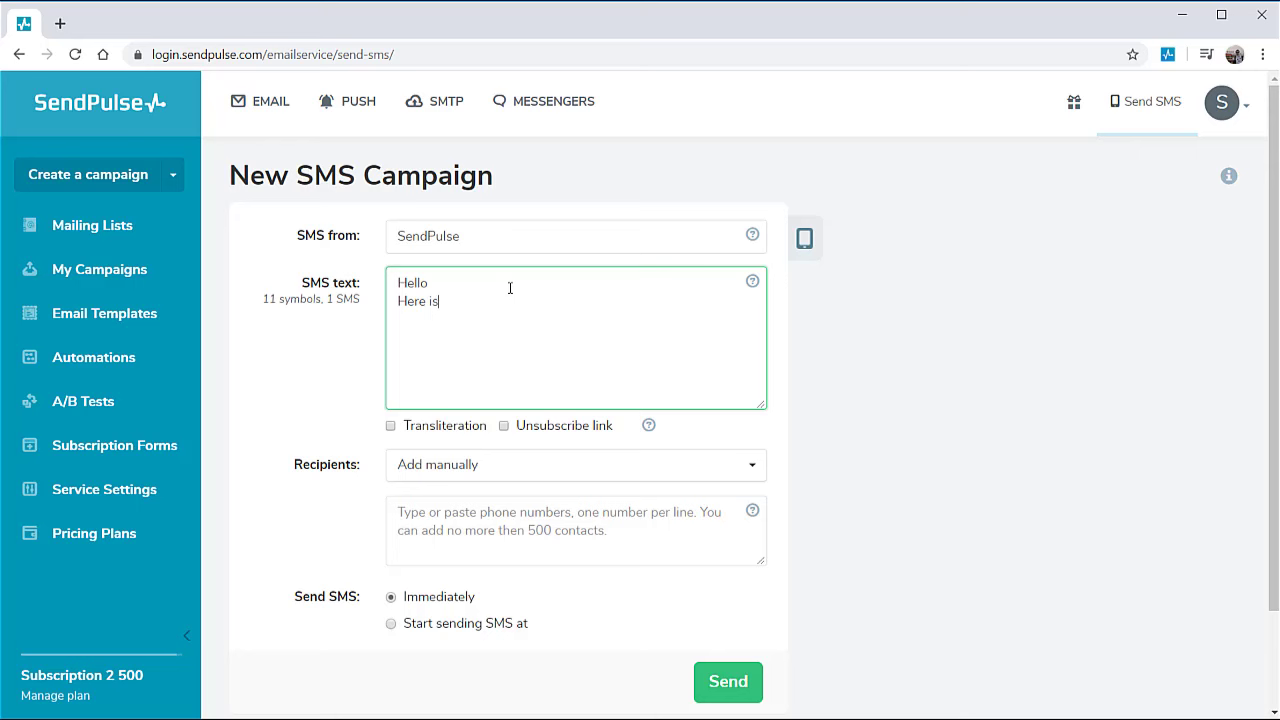
pyautogui.write('an SMS demo!')
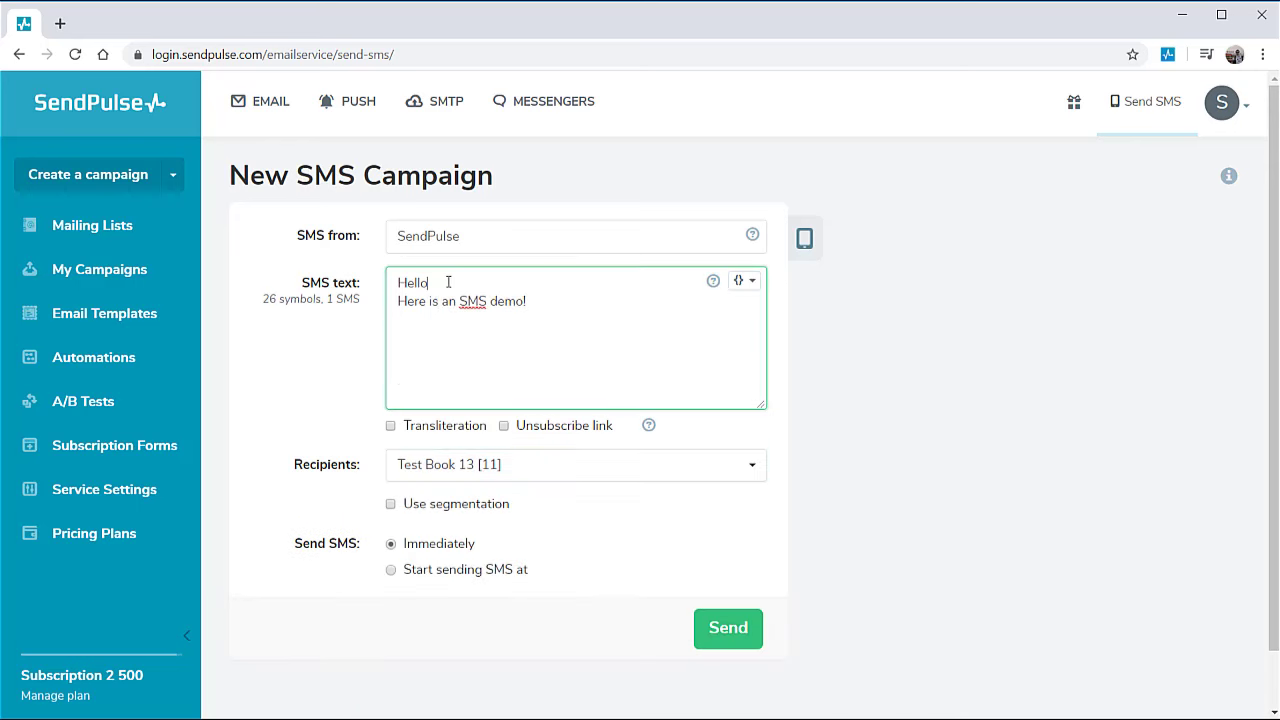
pyautogui.write('{{Name}}!')
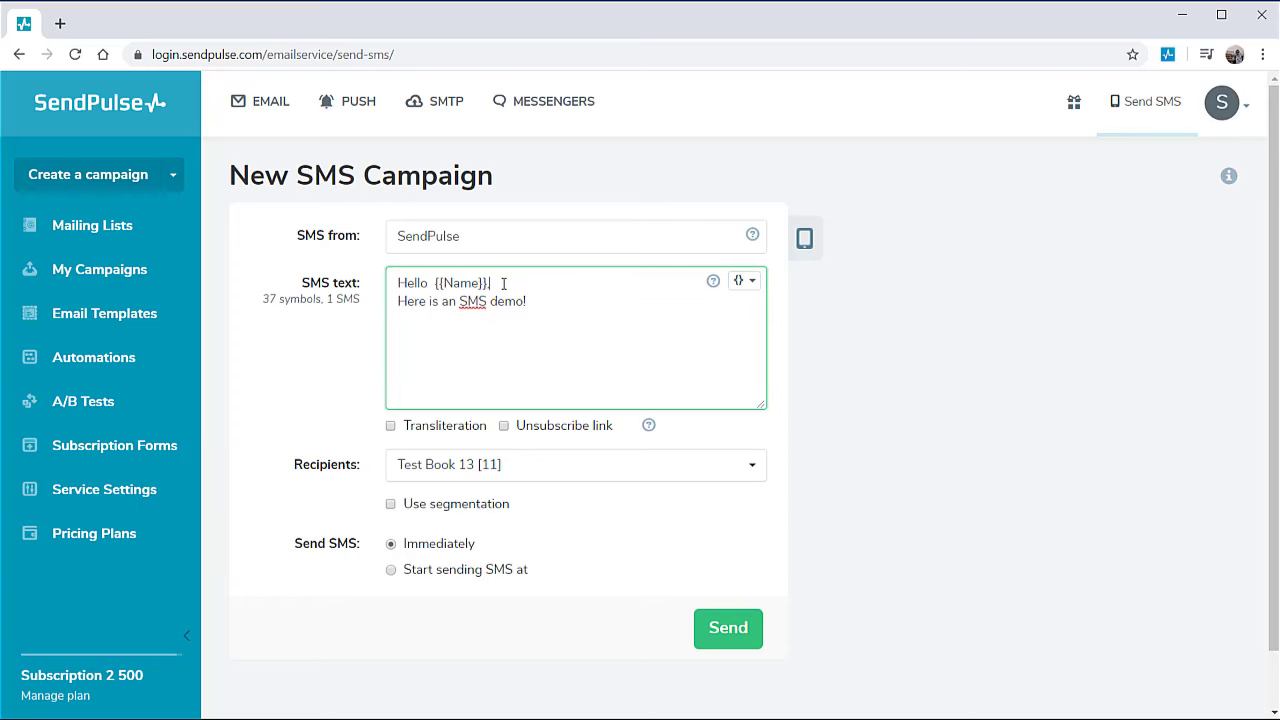
# Show the phone preview, try scheduled sending, then revert to immediate delivery.
pyautogui.click(804, 238)
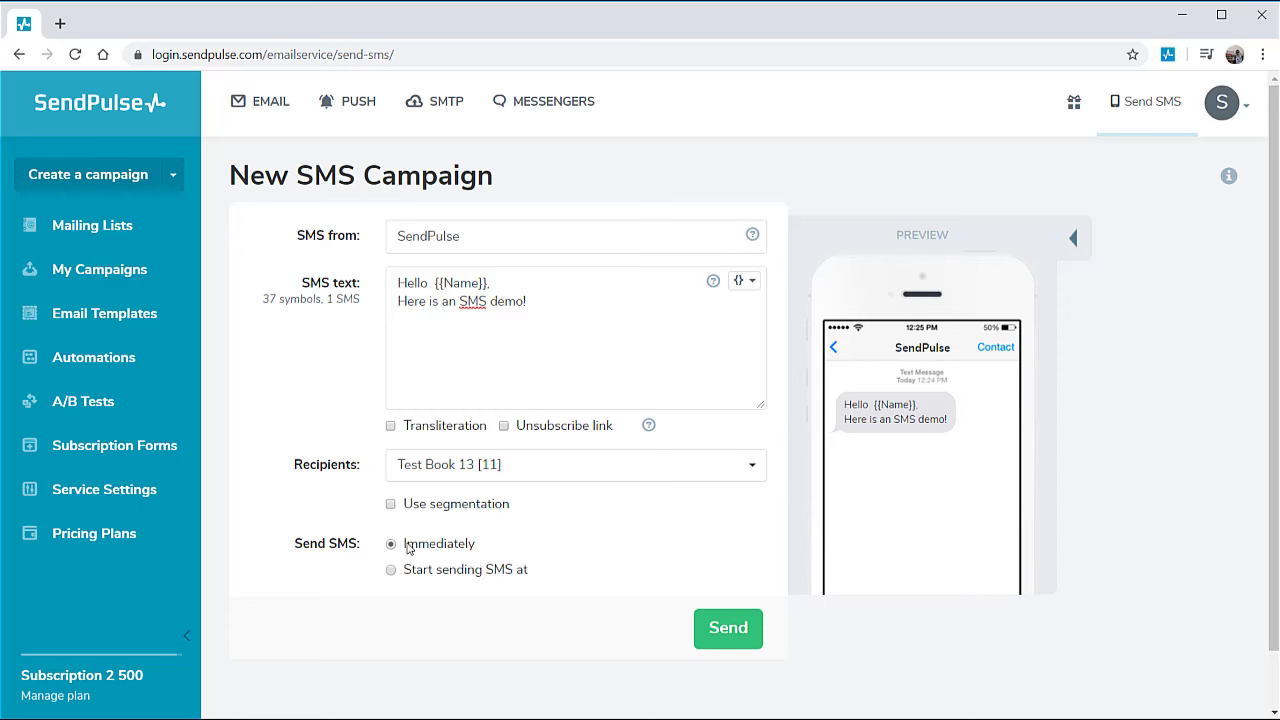
pyautogui.click(392, 568)
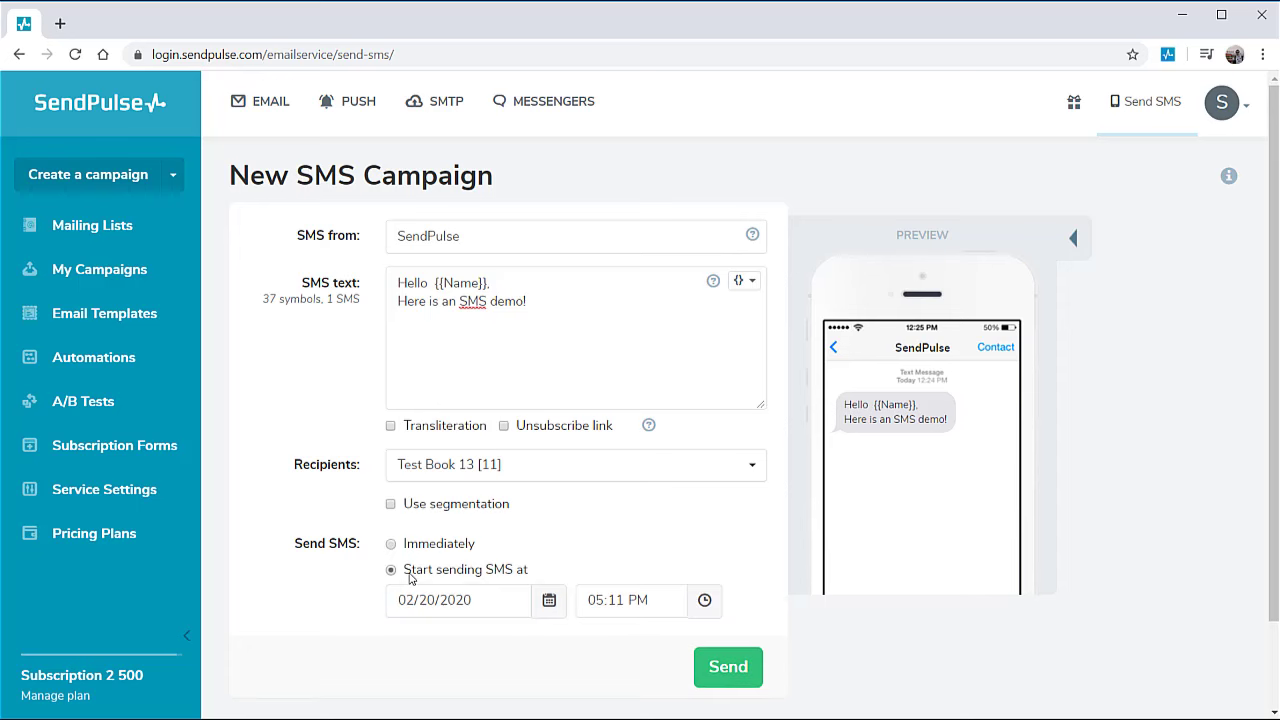
pyautogui.click(390, 544)
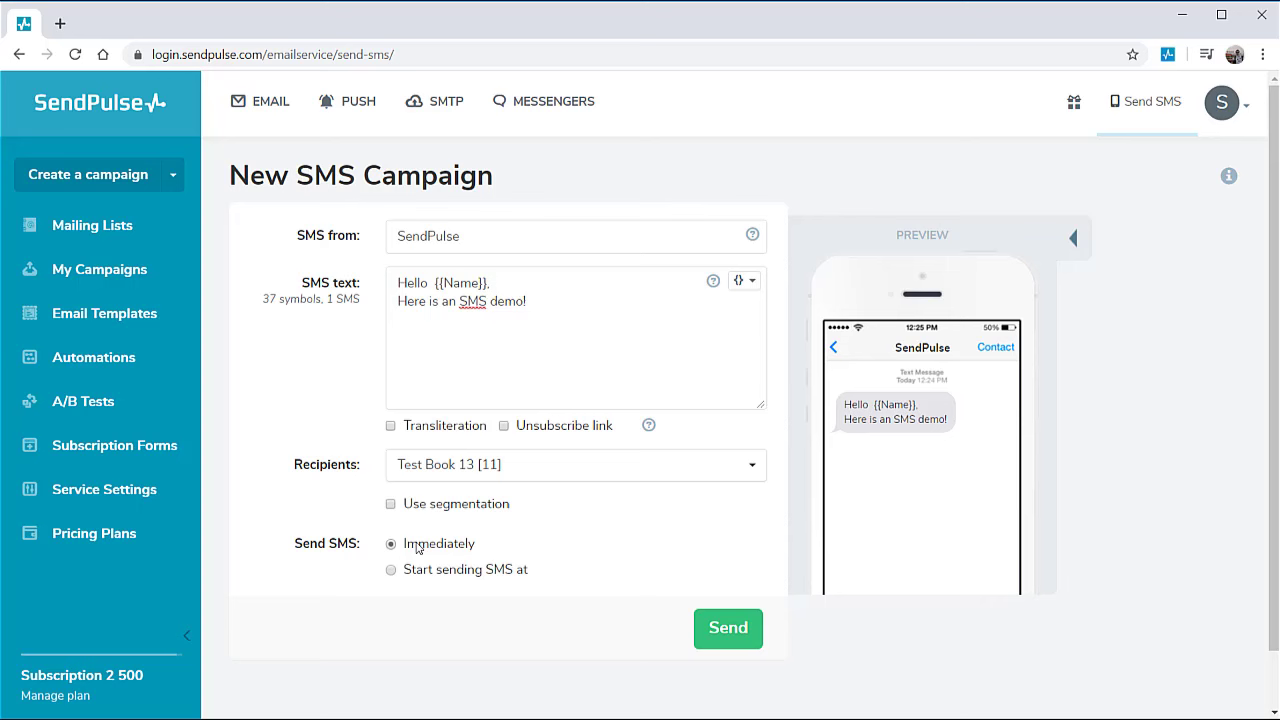